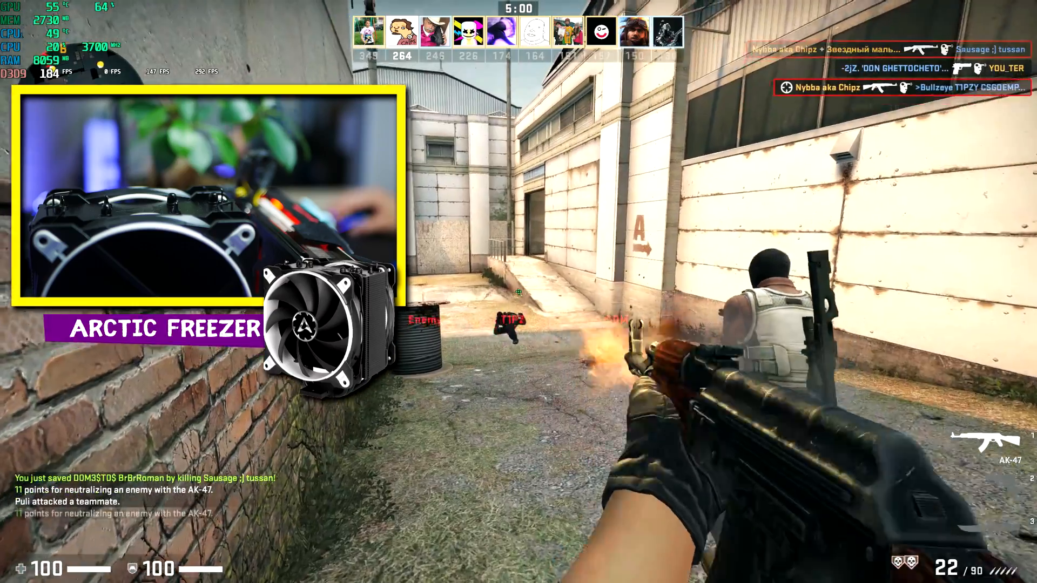
key(b)
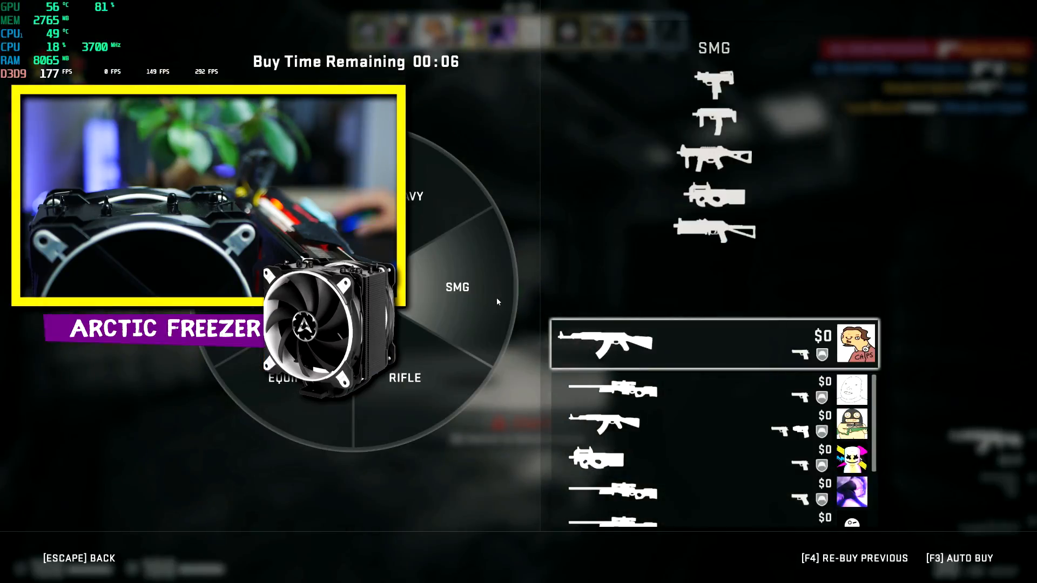